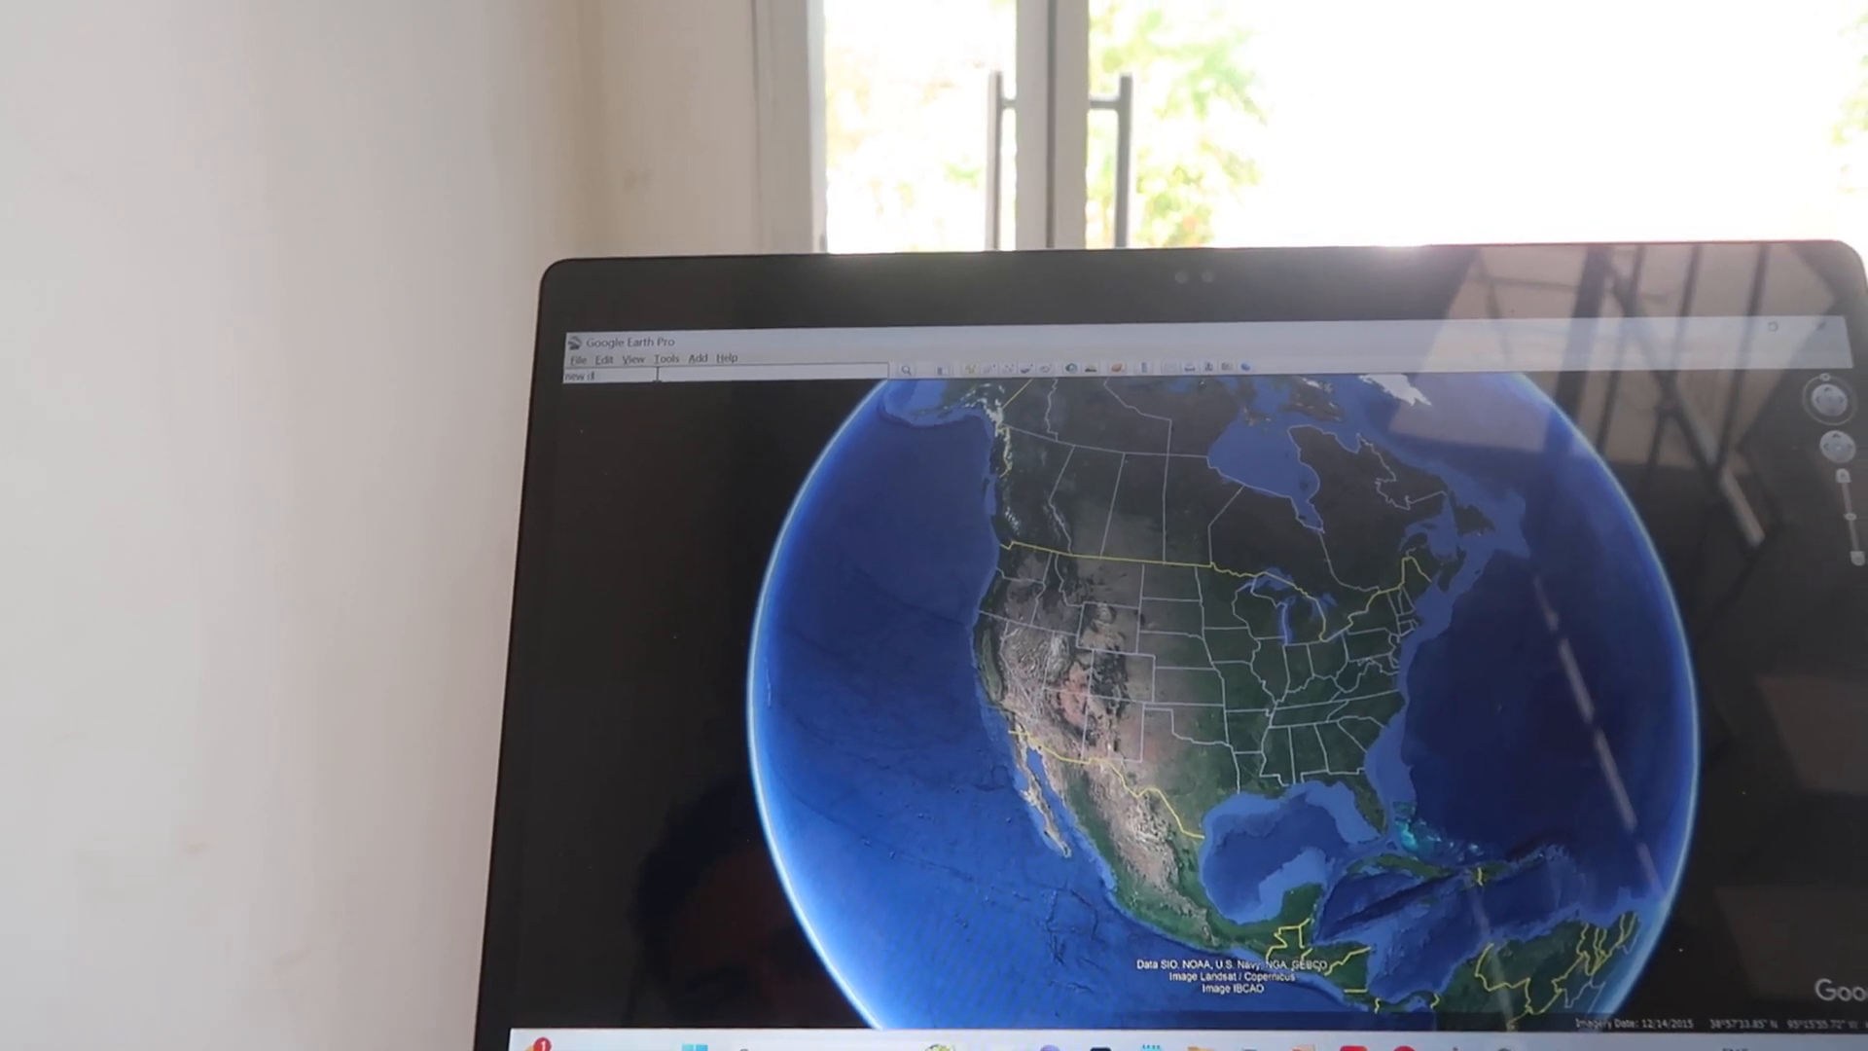
text(new delhi)
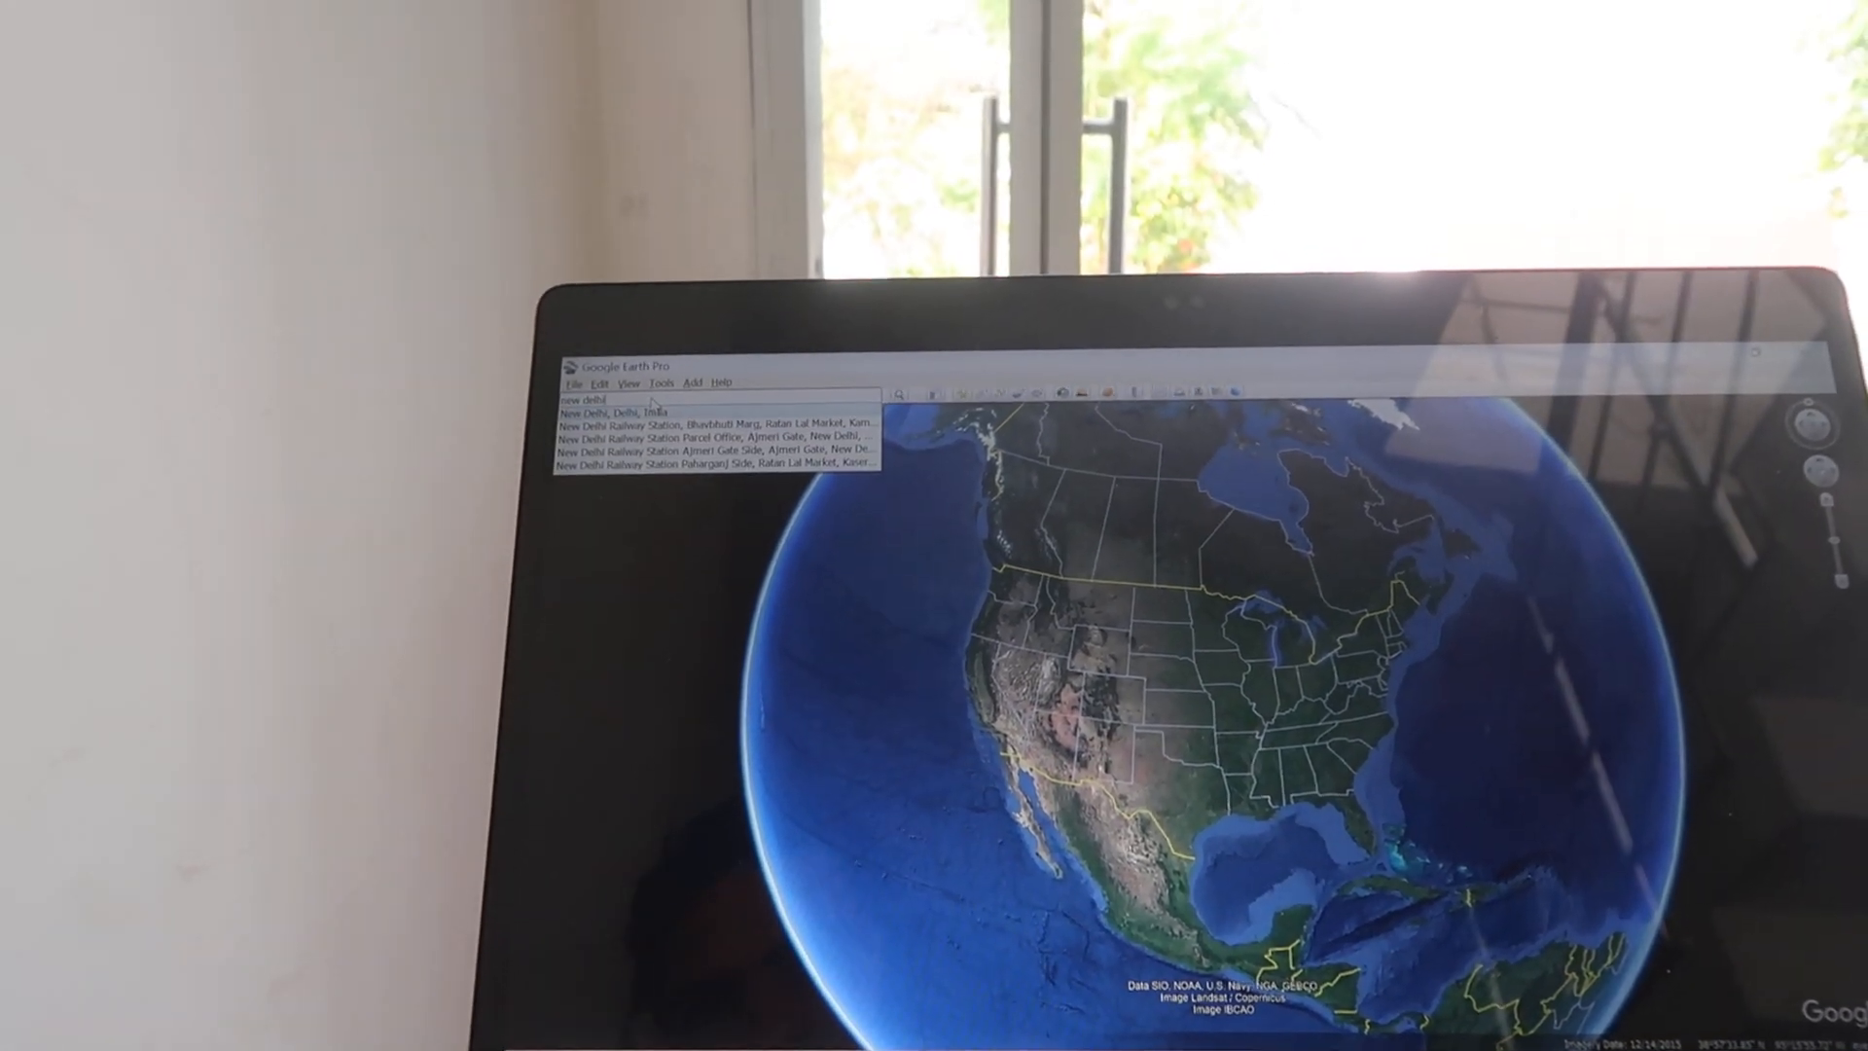